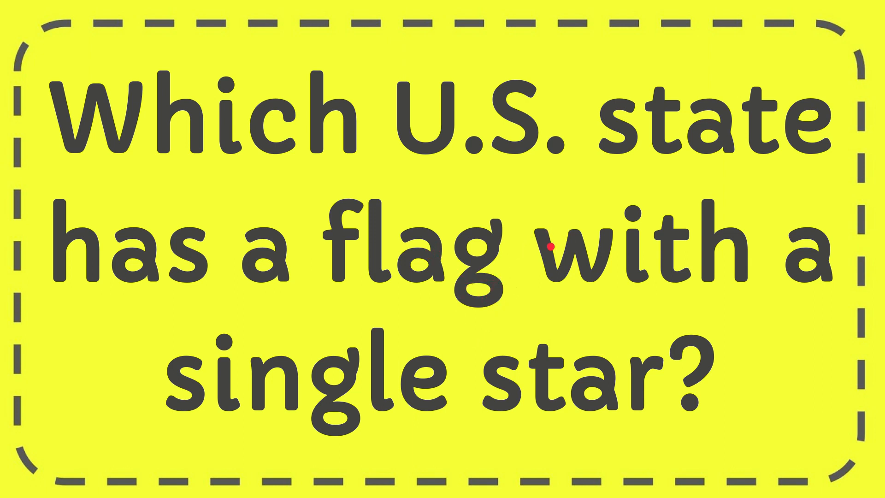
drag(550, 248, 624, 327)
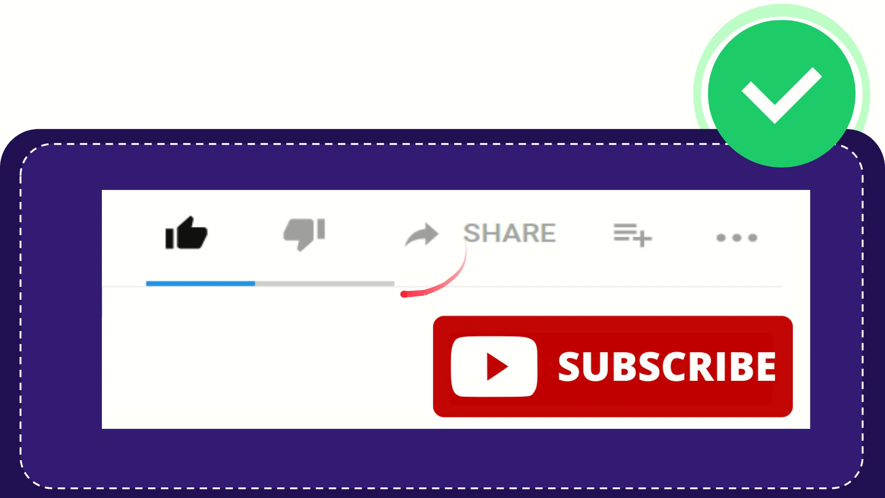
mouse_move(339, 240)
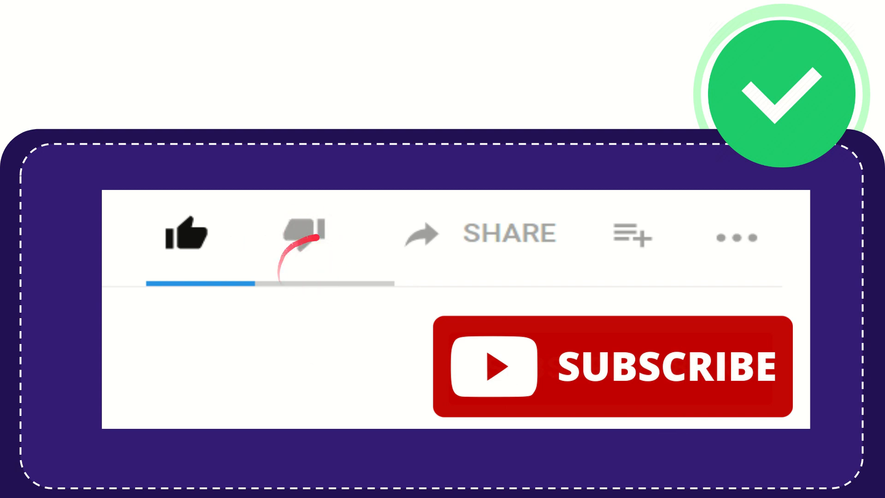
click(302, 234)
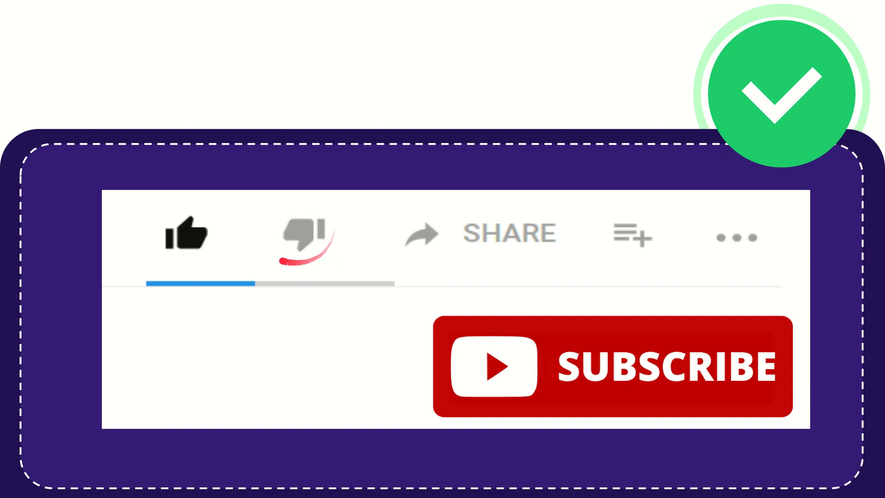